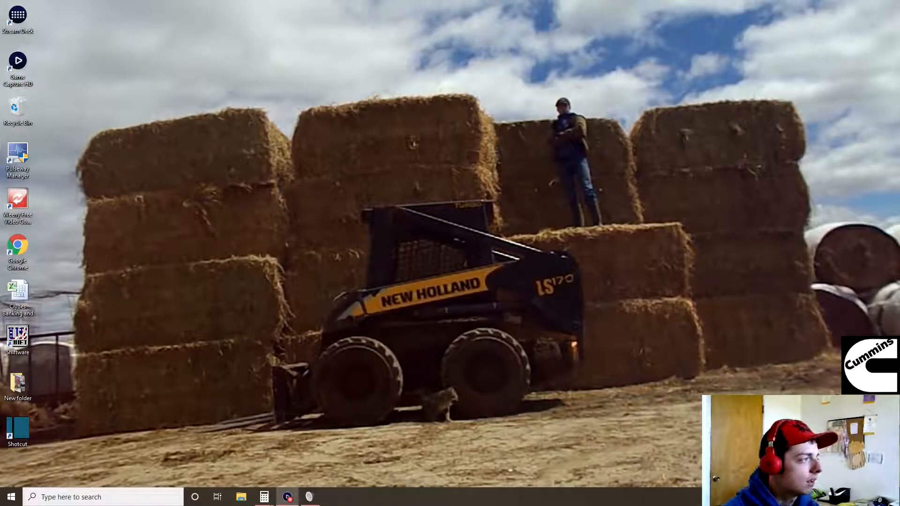
Launch Calculator from the taskbar and start a sum with 1200 +.
left_click(263, 497)
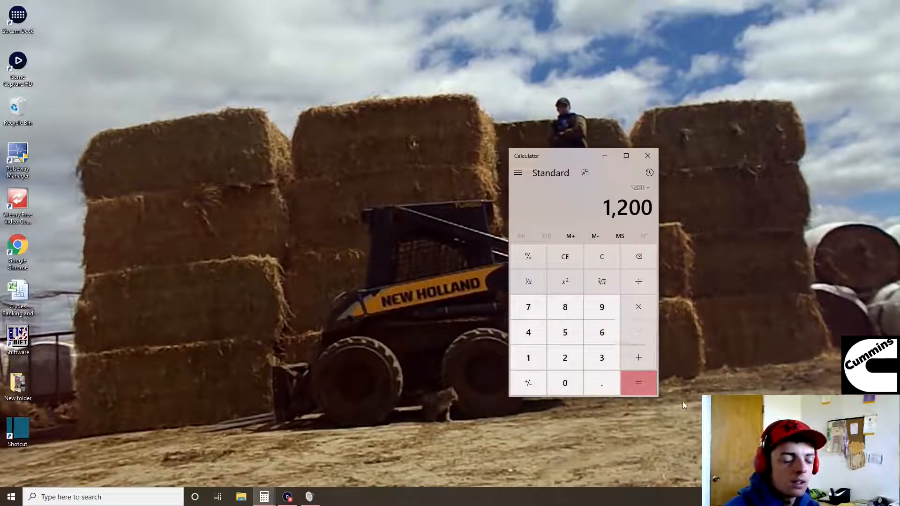
left_click(637, 357)
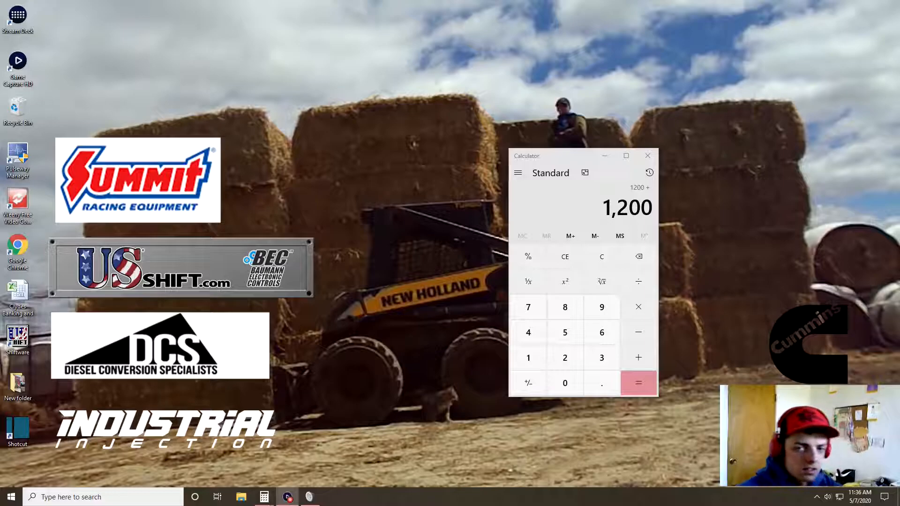
mouse_move(602, 358)
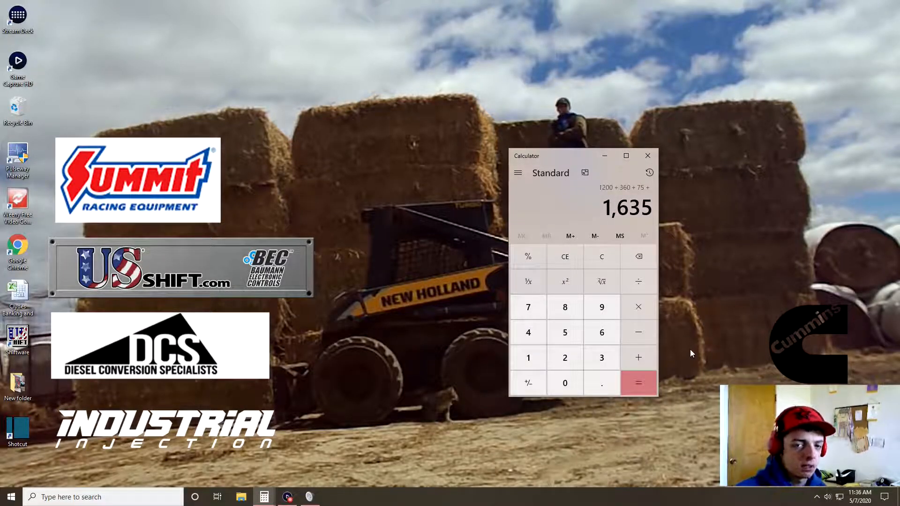
mouse_move(452, 142)
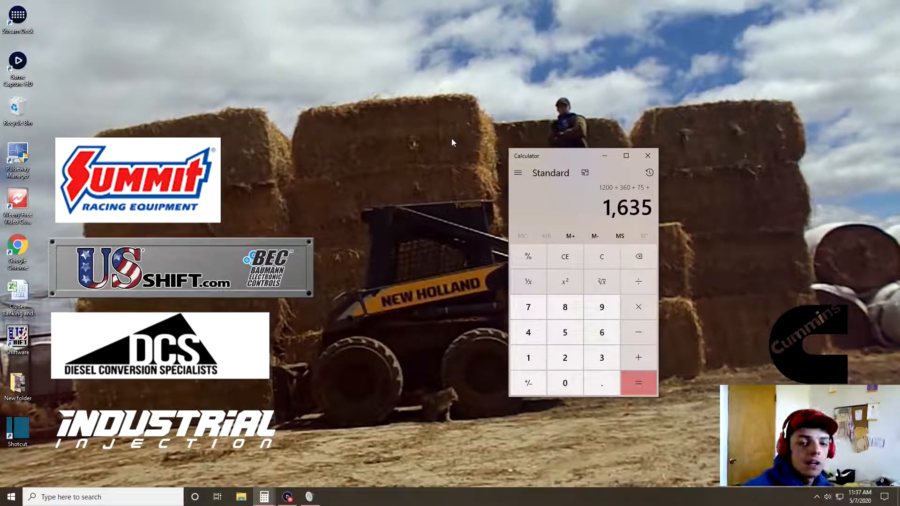
mouse_move(320, 276)
type("7")
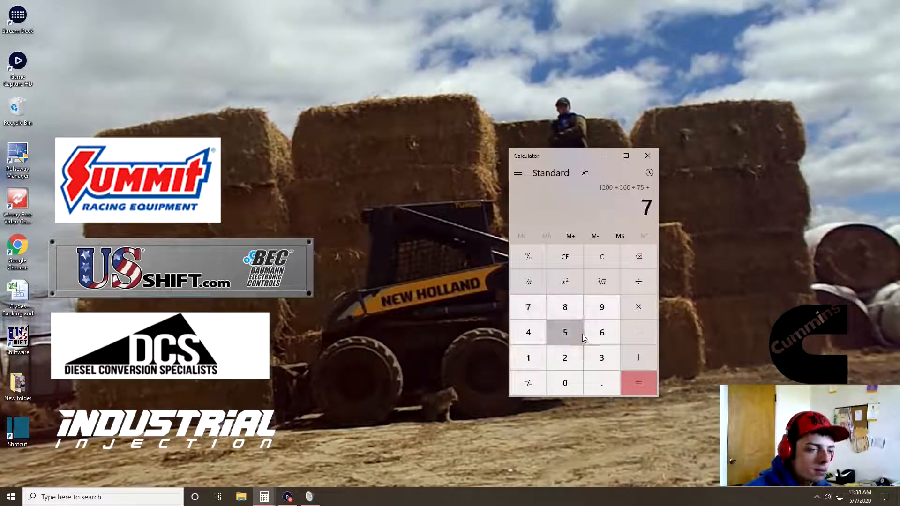
Add 762 to the running sum, reaching 2,397.
left_click(639, 357)
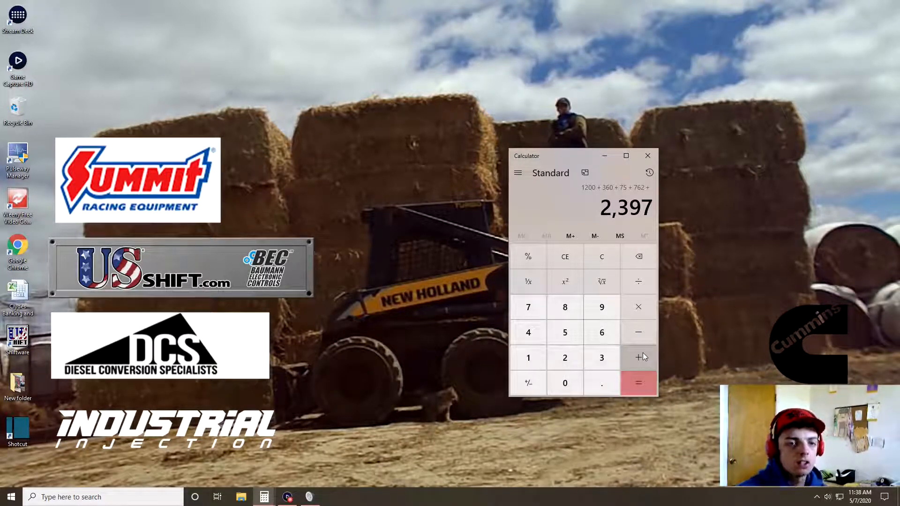
mouse_move(356, 427)
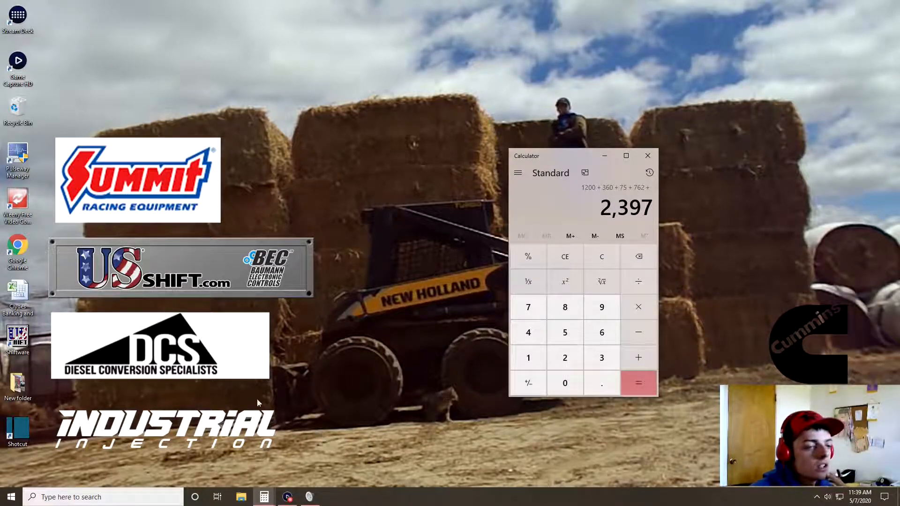
Add 60 to the running total, giving 2,457.
left_click(638, 358)
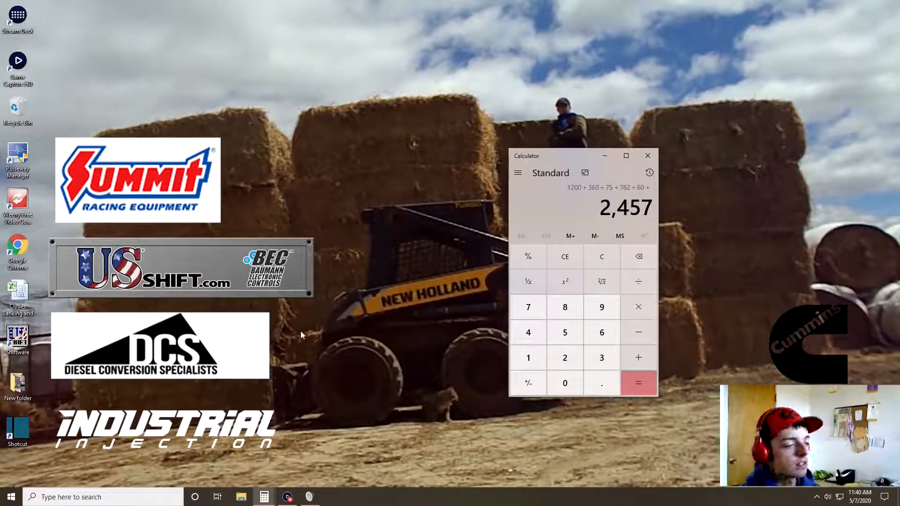
mouse_move(217, 390)
type("2")
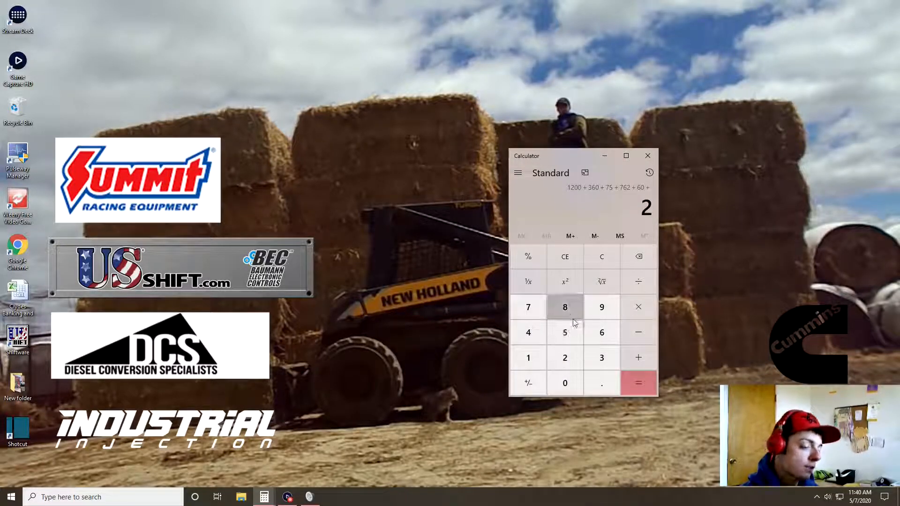
Add 2672.55 as the sixth amount, for a total of 5,129.55.
left_click(528, 308)
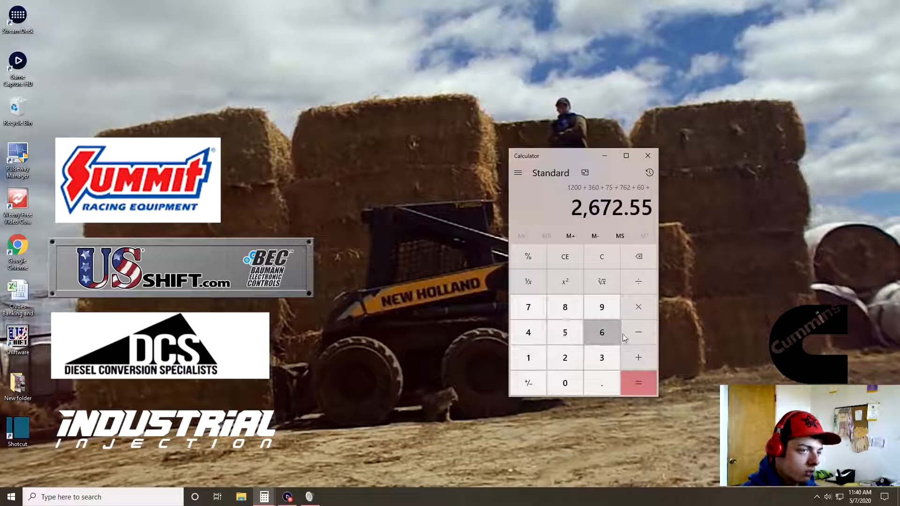
left_click(638, 357)
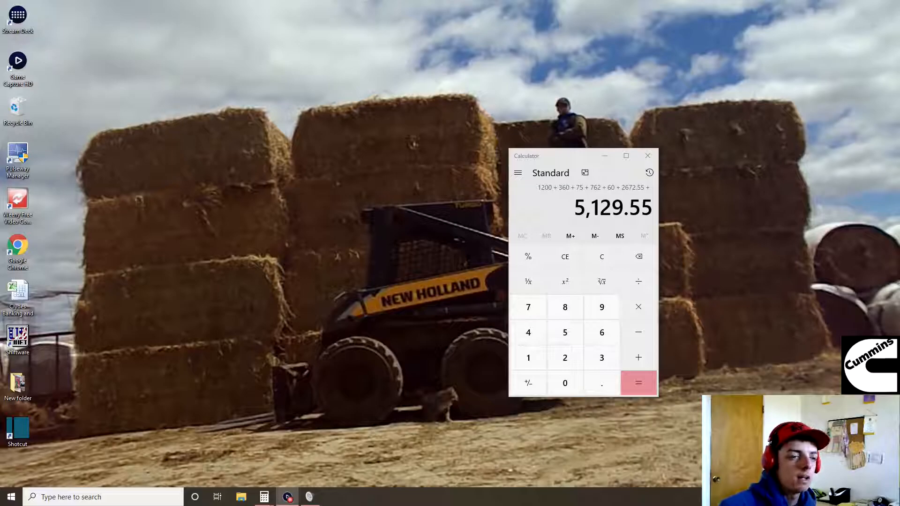
mouse_move(477, 490)
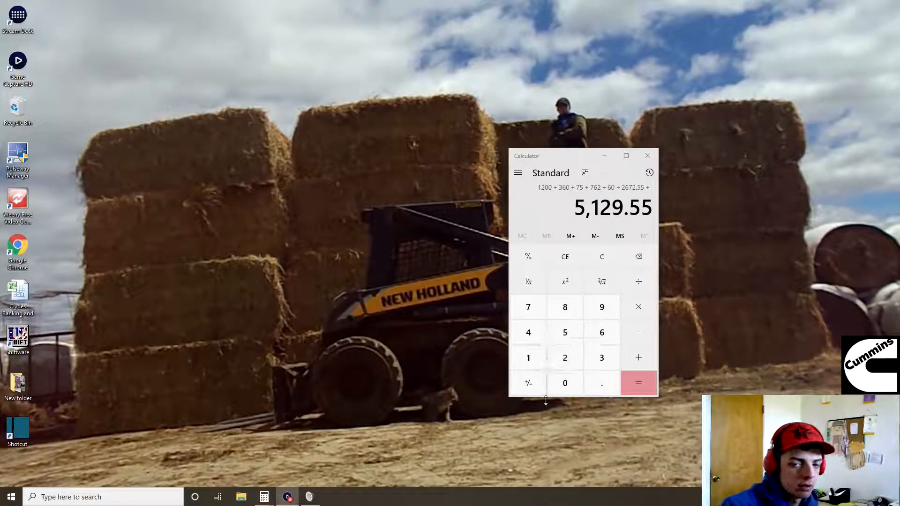
Add 3400, 217.98 and 110 and subtract 0.3, totalling 8,857.23.
left_click(528, 333)
type(" 3400 + 217.98 - 0.3 + 110")
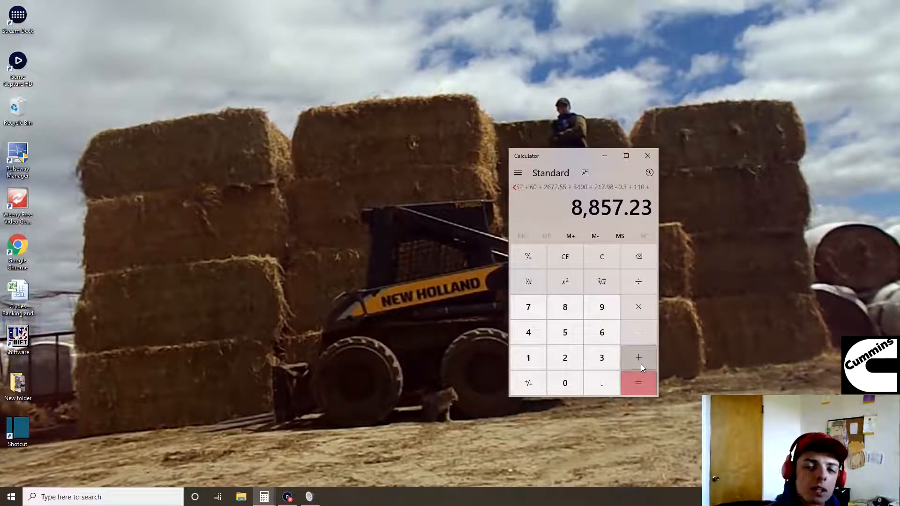
mouse_move(565, 332)
type("51")
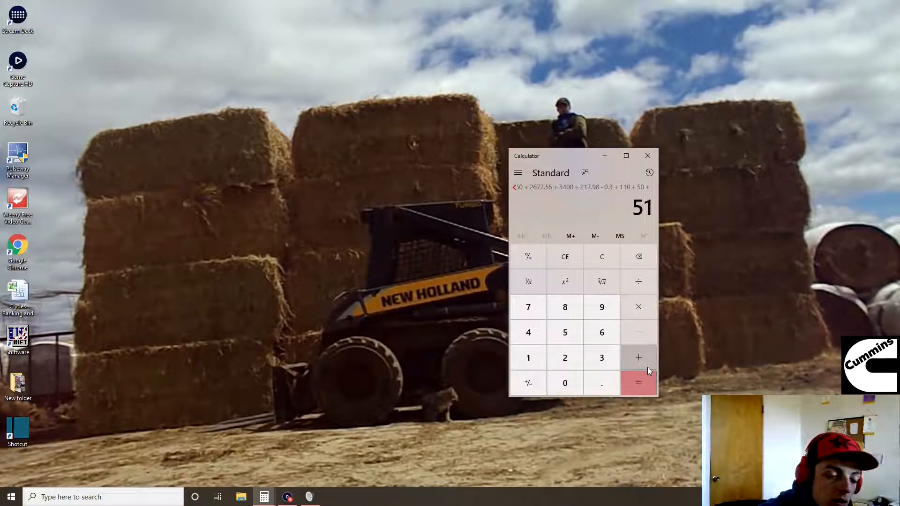
Add the costs 51.77, 75.13 and 67.57 to the running total.
left_click(602, 383)
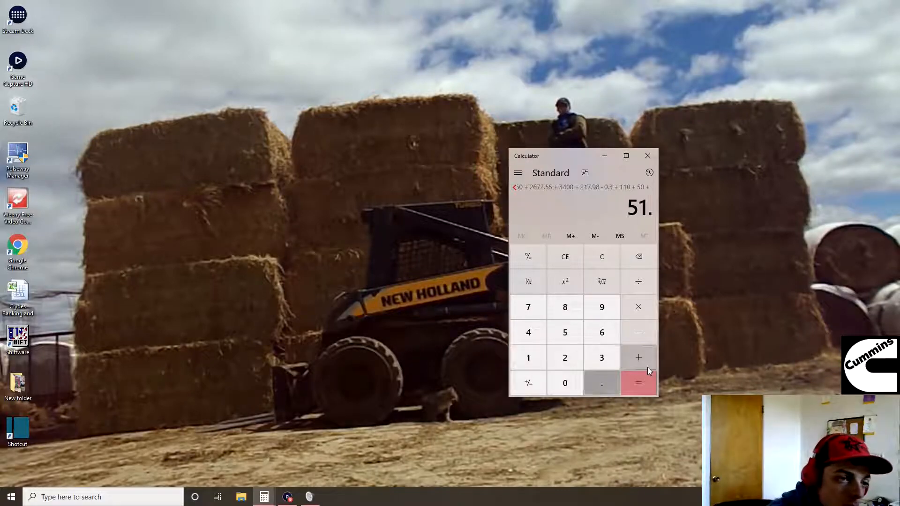
left_click(529, 307)
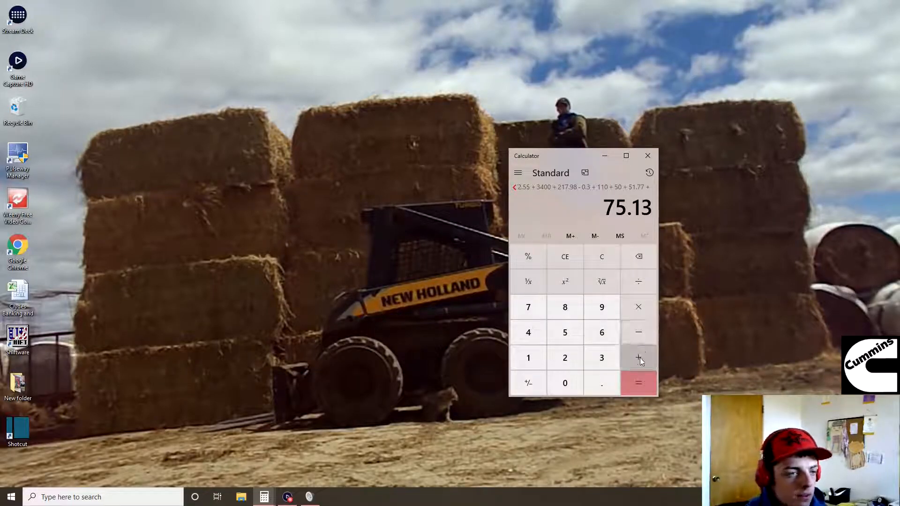
left_click(639, 358)
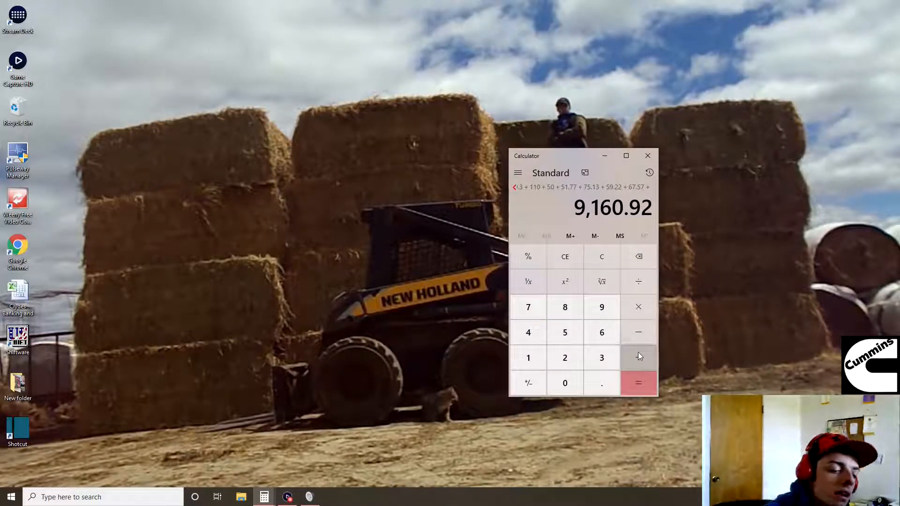
left_click(527, 307)
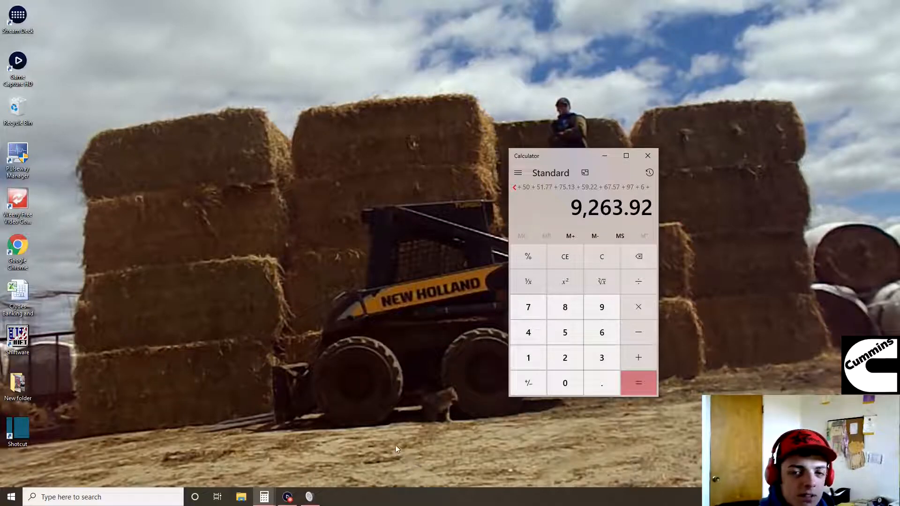
mouse_move(454, 476)
type(" 212")
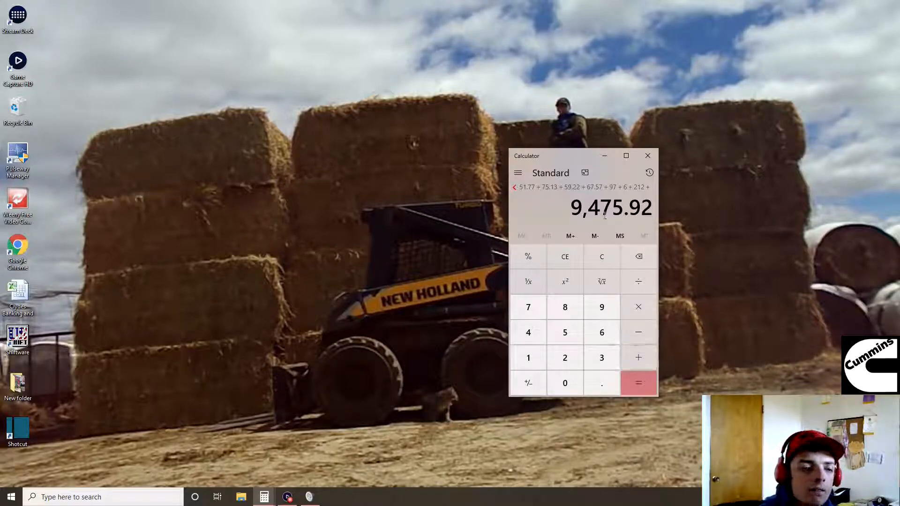
Add 144 to the running total, reaching 9,619.92.
left_click(529, 333)
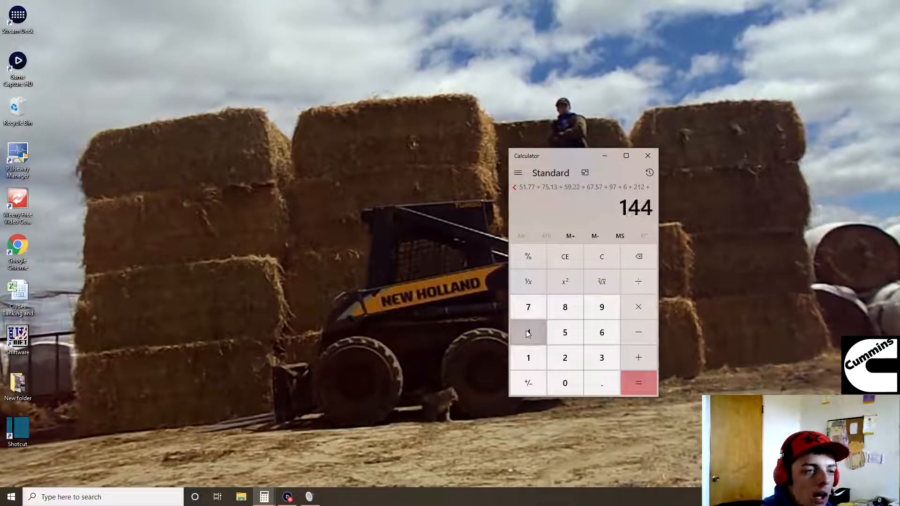
mouse_move(479, 266)
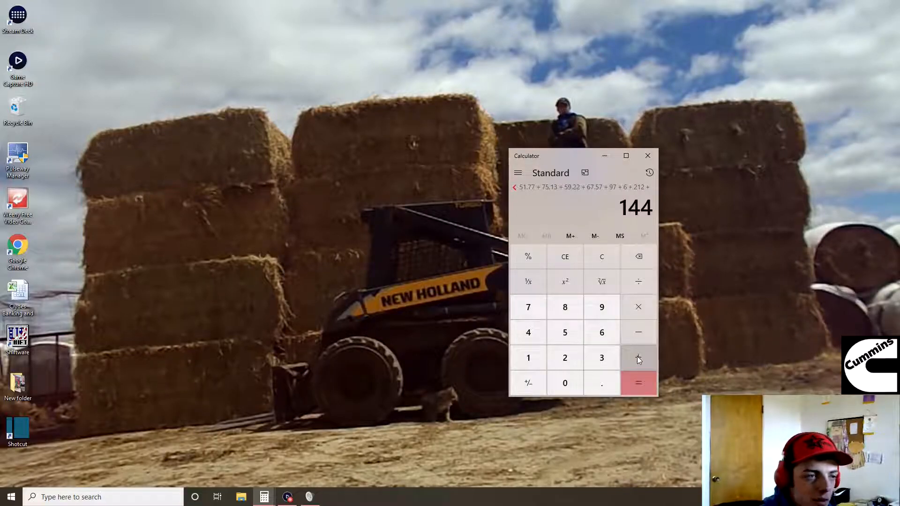
left_click(639, 358)
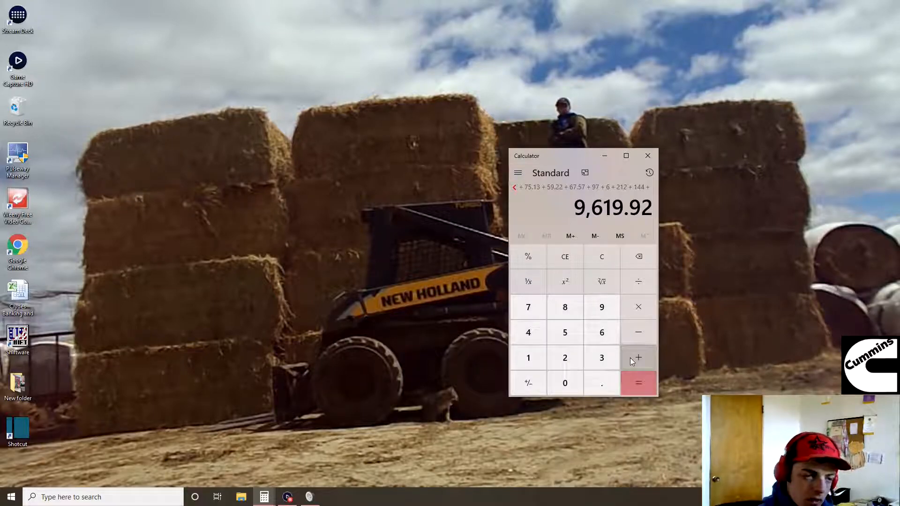
mouse_move(601, 333)
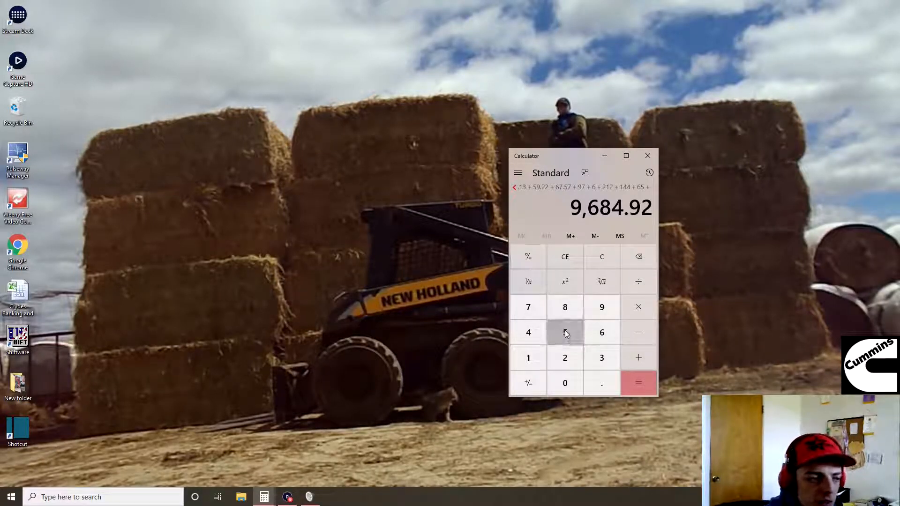
Add 65, 50.43, 113.02 and 9.18, bringing the total to 9,857.55.
left_click(565, 333)
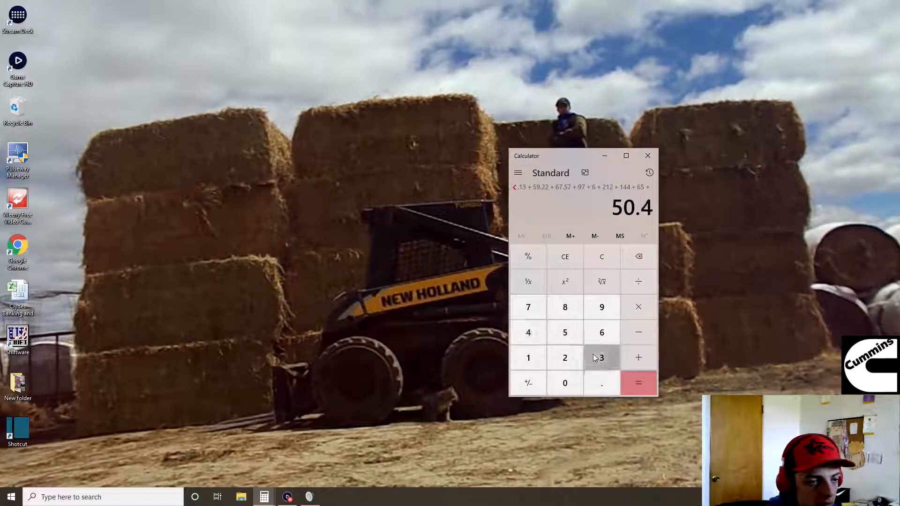
left_click(638, 358)
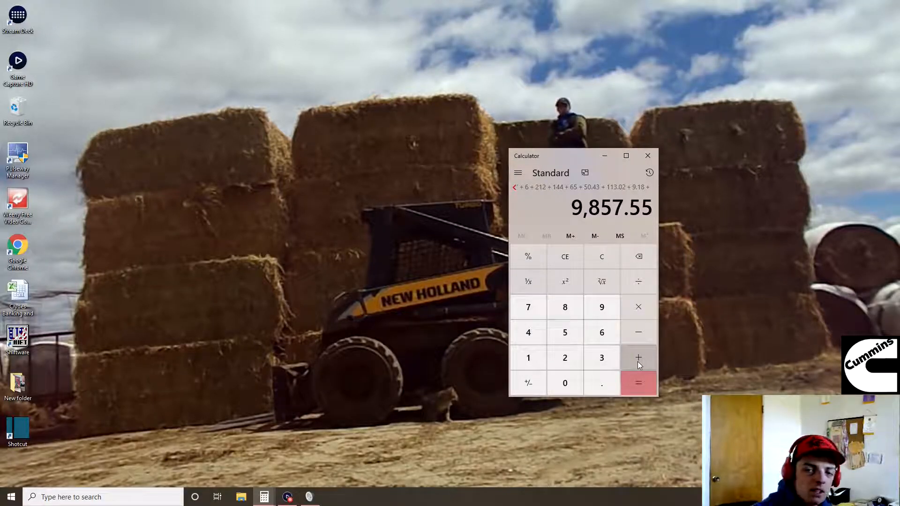
mouse_move(528, 332)
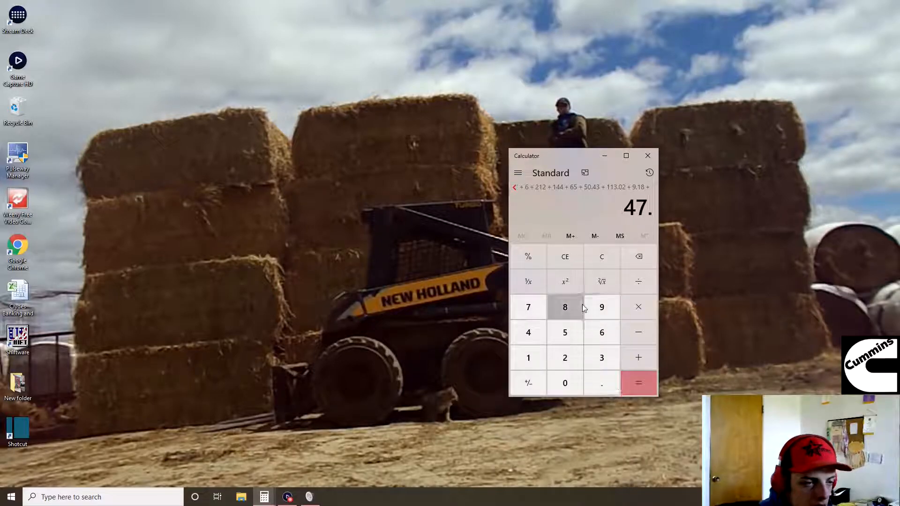
Add 47.8 and 20.63 for a running total of 9,925.98.
left_click(639, 358)
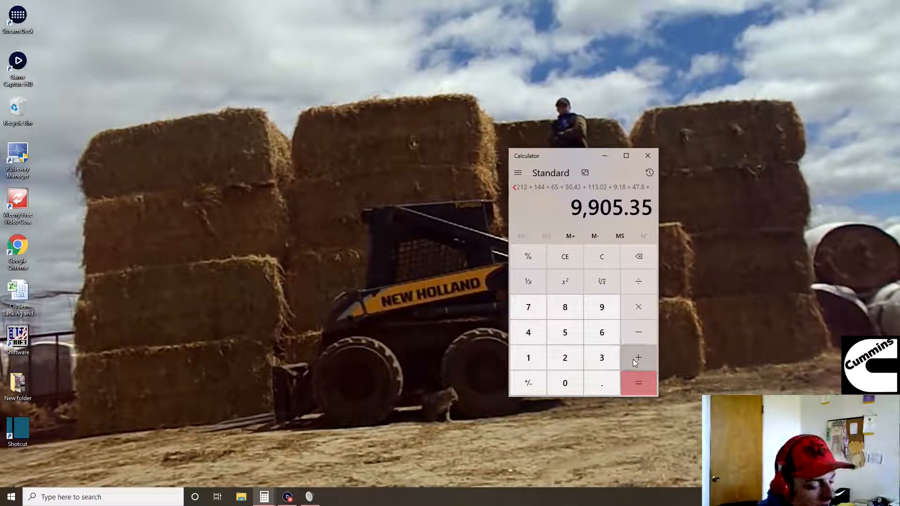
mouse_move(565, 358)
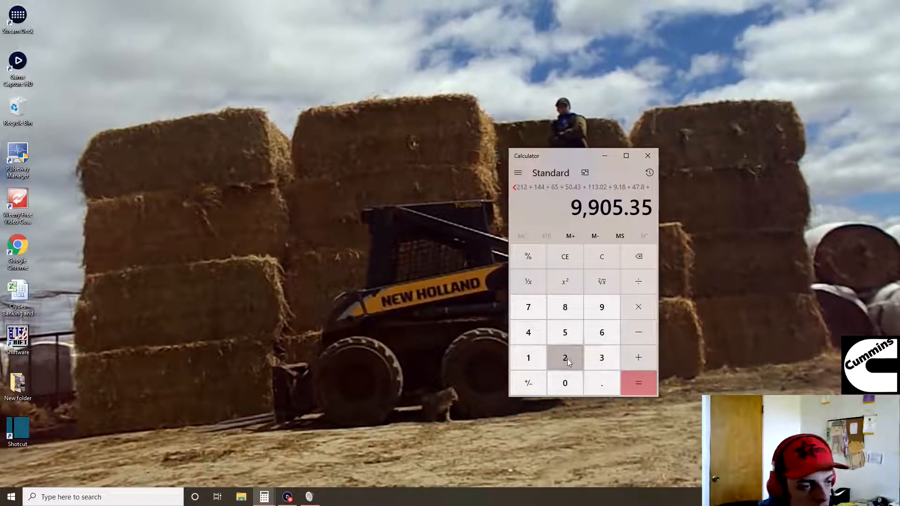
left_click(602, 358)
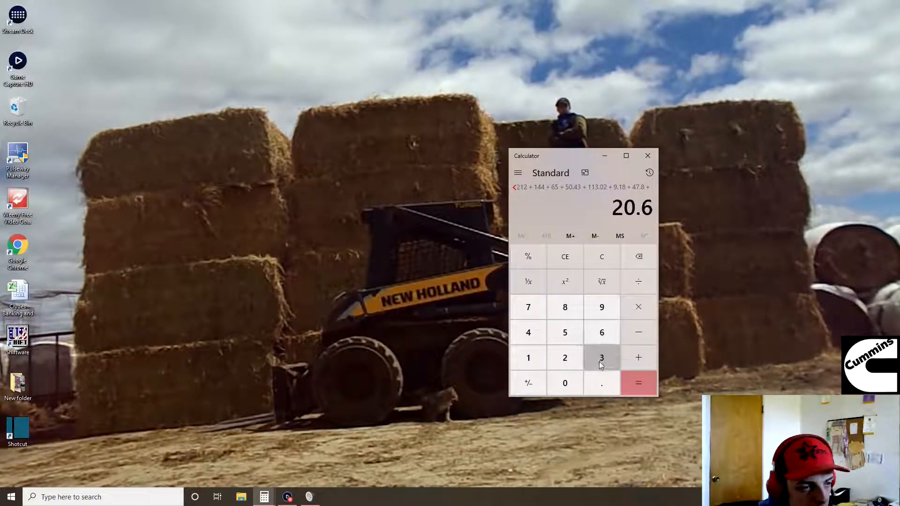
left_click(637, 358)
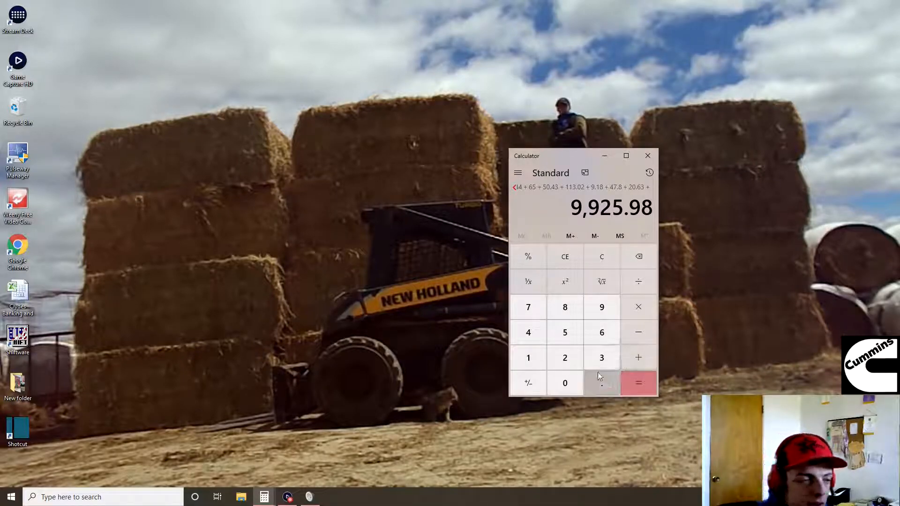
Add 42.08, 25.10, 91.68 and 11.88, lifting the total to 10,096.72.
left_click(565, 357)
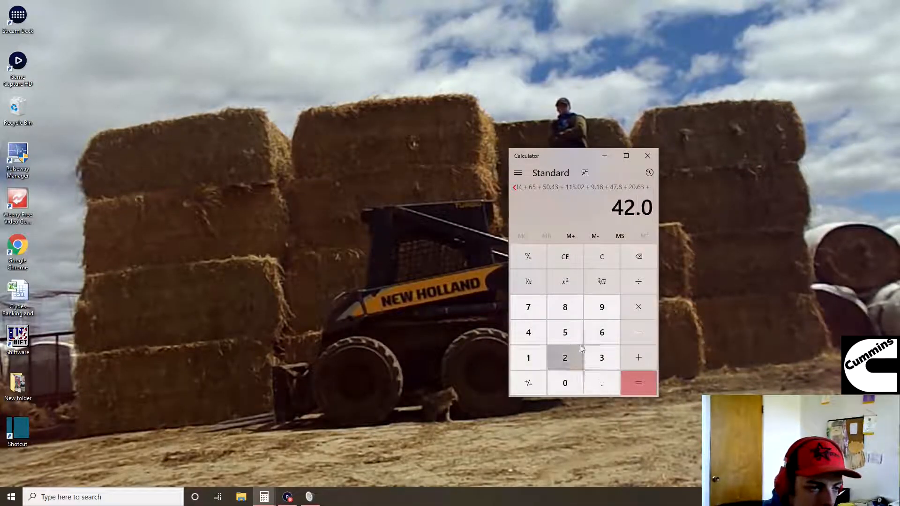
left_click(639, 358)
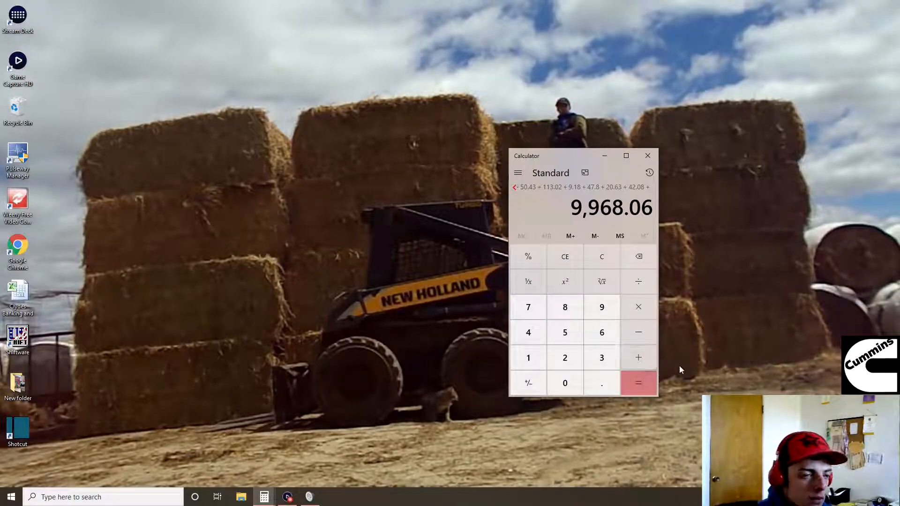
left_click(565, 383)
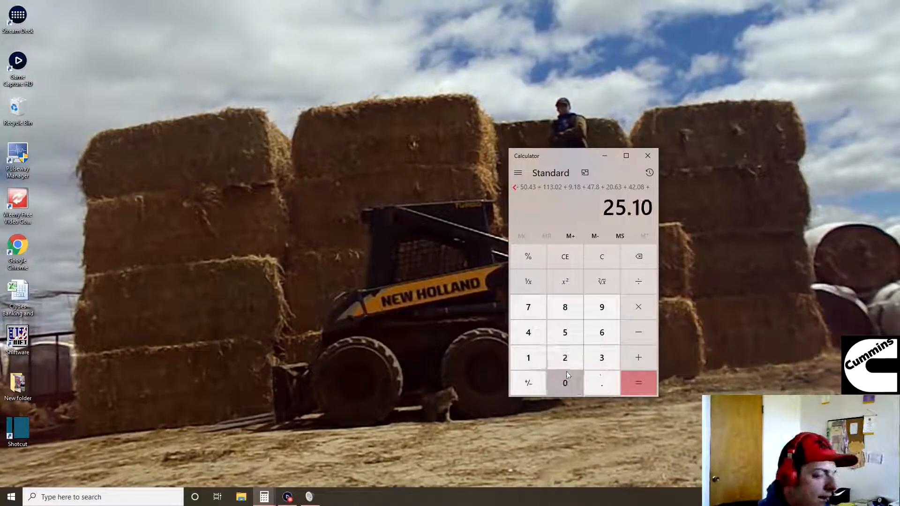
left_click(638, 357)
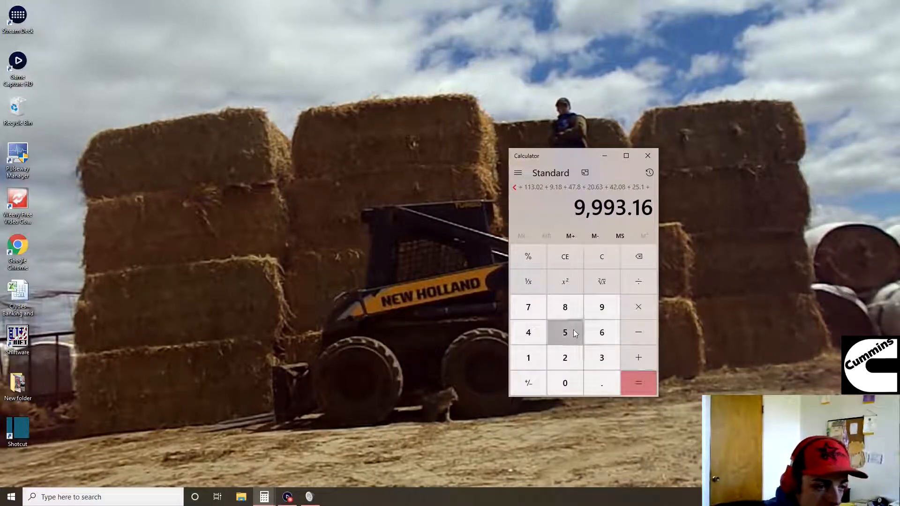
left_click(638, 357)
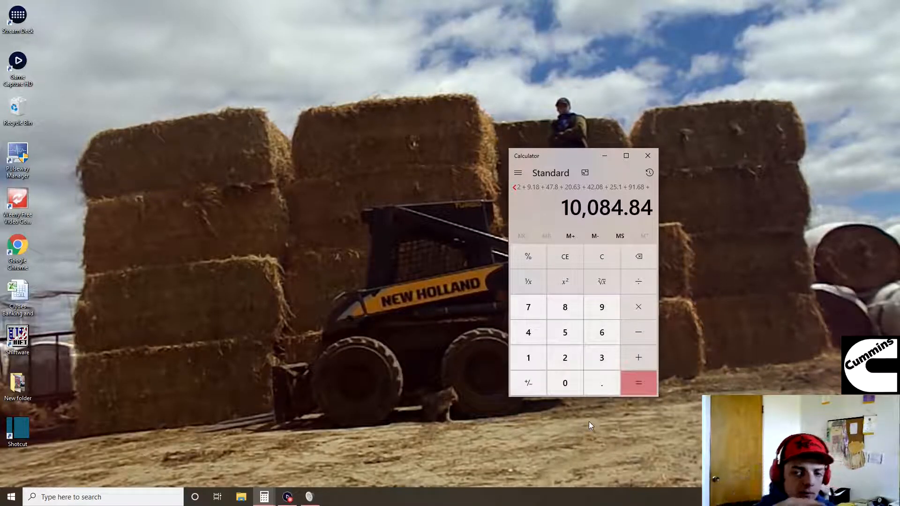
mouse_move(529, 435)
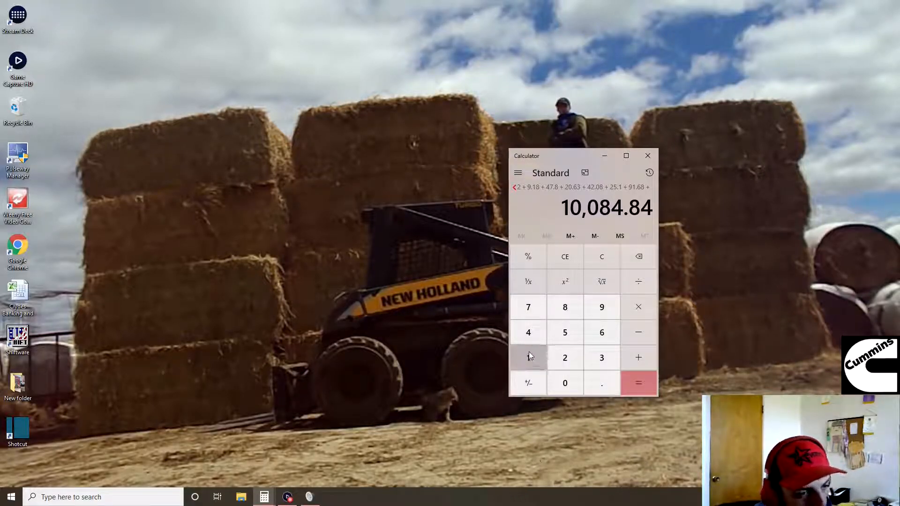
left_click(638, 383)
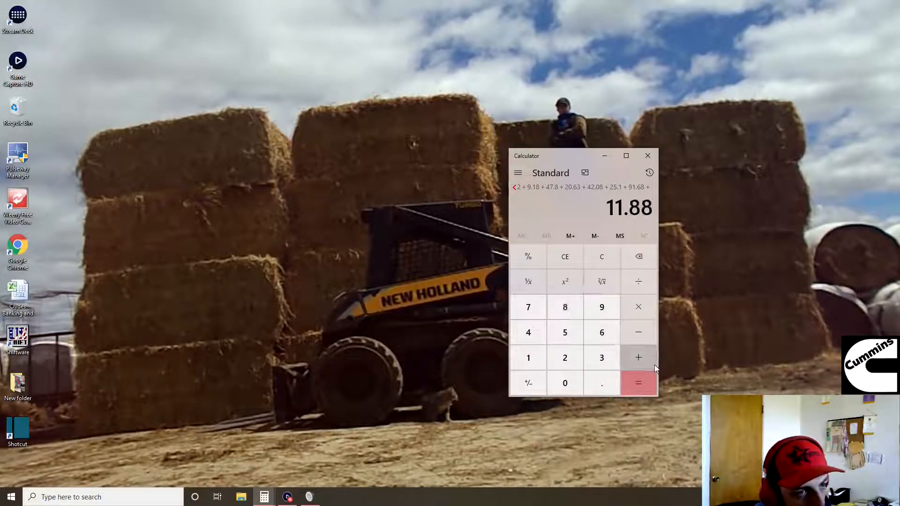
left_click(638, 358)
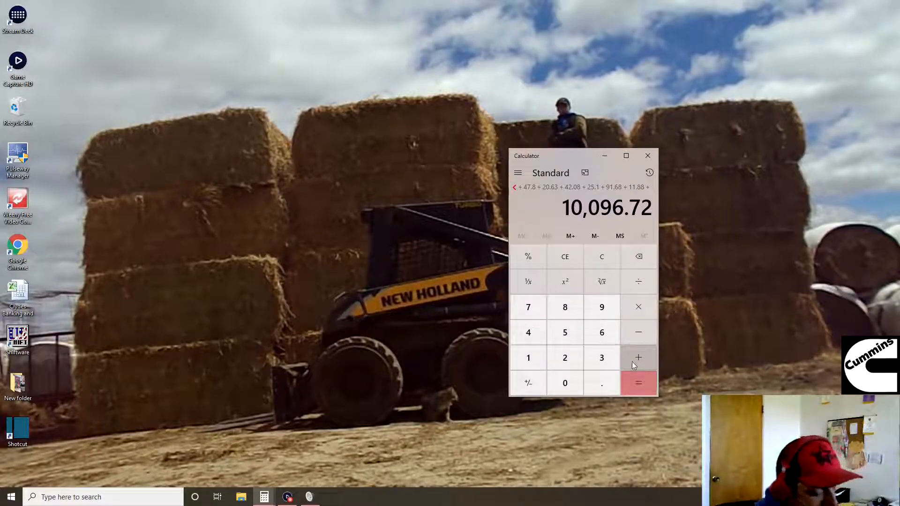
mouse_move(516, 445)
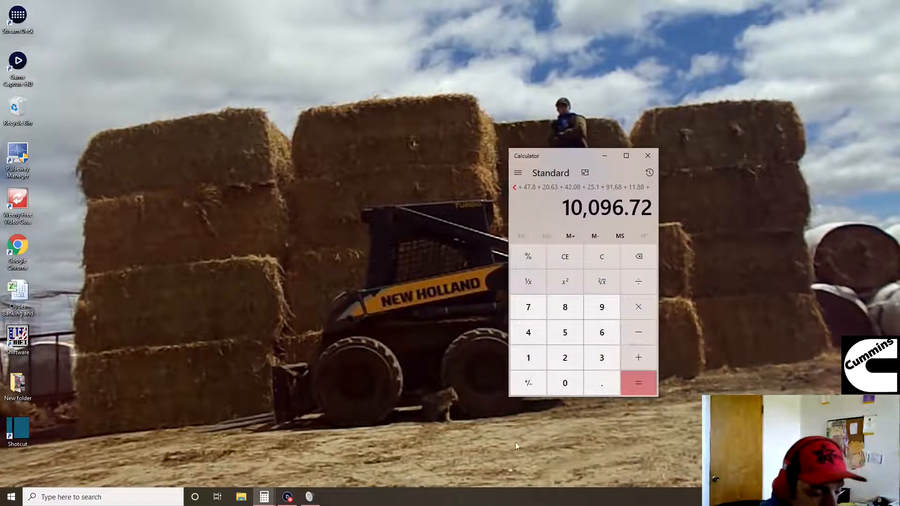
Add 435.67 to the running cost sum, reaching 10,532.39.
left_click(601, 357)
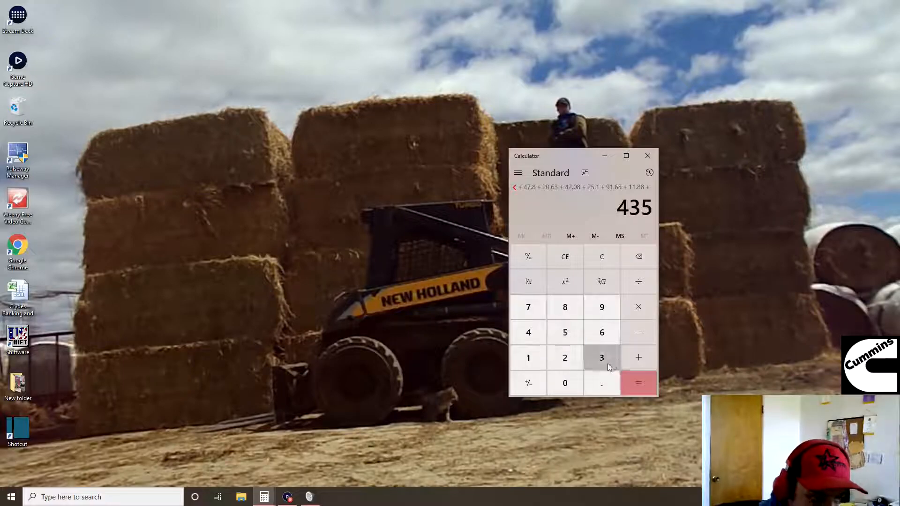
left_click(638, 383)
type(".67")
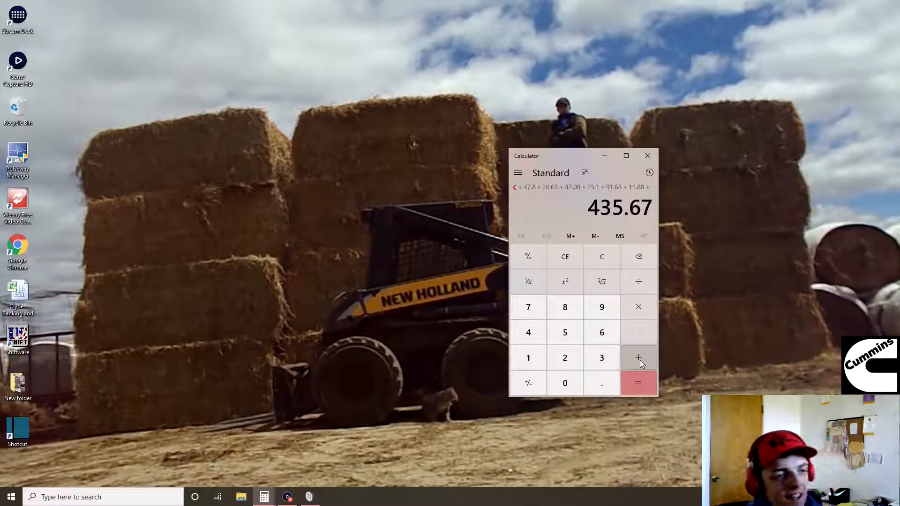
left_click(638, 358)
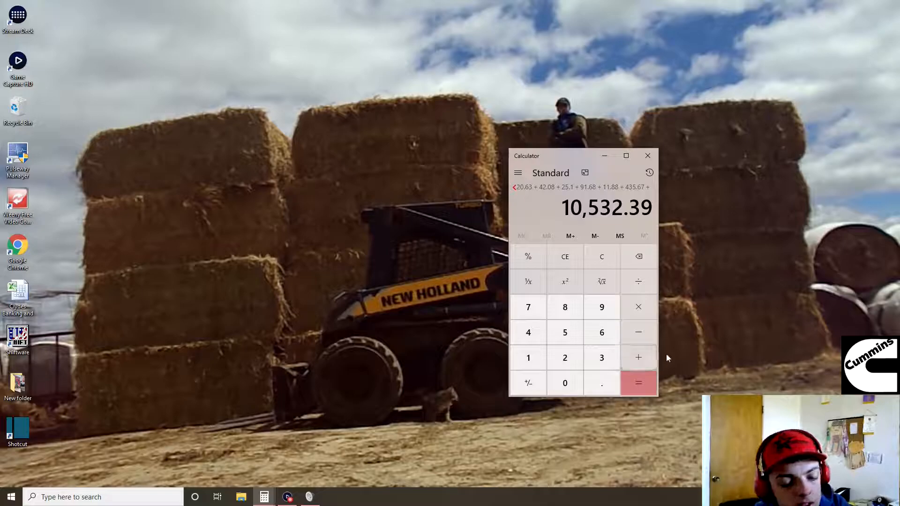
mouse_move(625, 470)
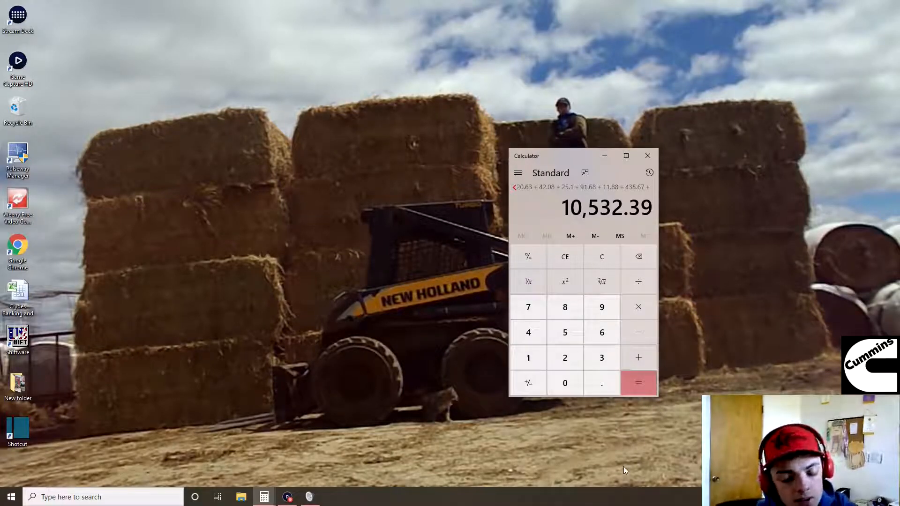
mouse_move(529, 357)
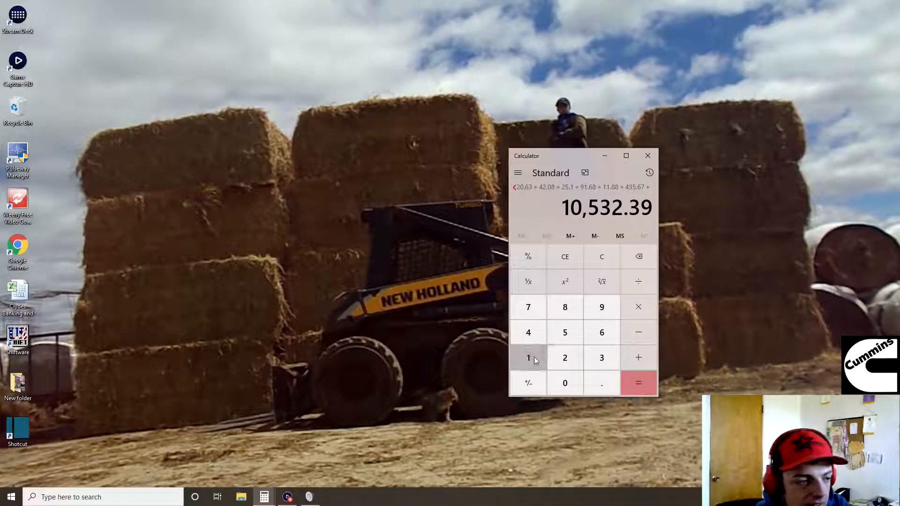
Enter the next cost, 15, then total the sum to 10,548.13 with History shown full-screen.
left_click(626, 155)
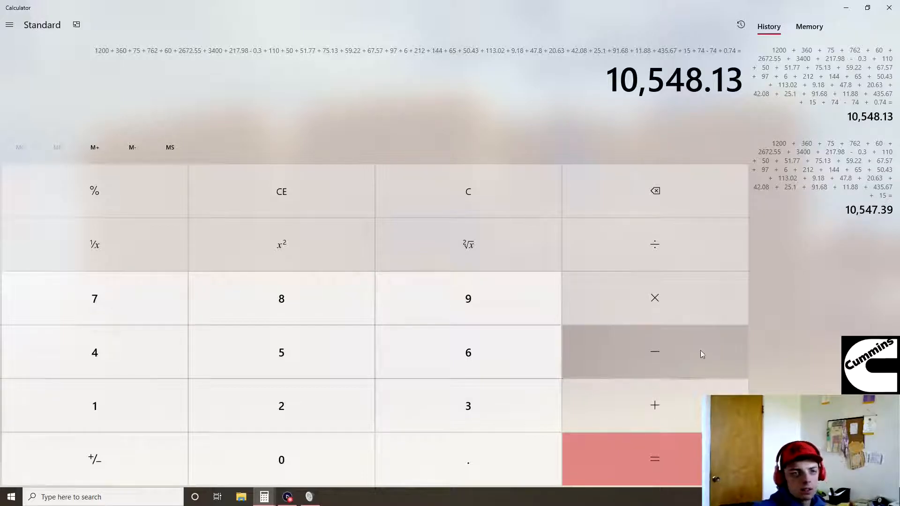
Restore the maximized Calculator to its small window showing 10,548.13.
left_click(868, 8)
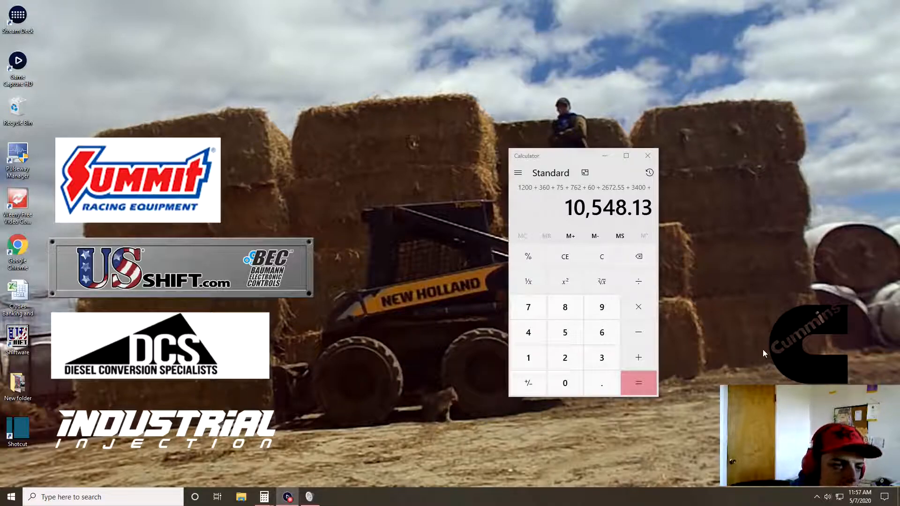
Add 5800 to 10,548.13 for 16,348.13 and bring up the truck listings.
left_click(565, 332)
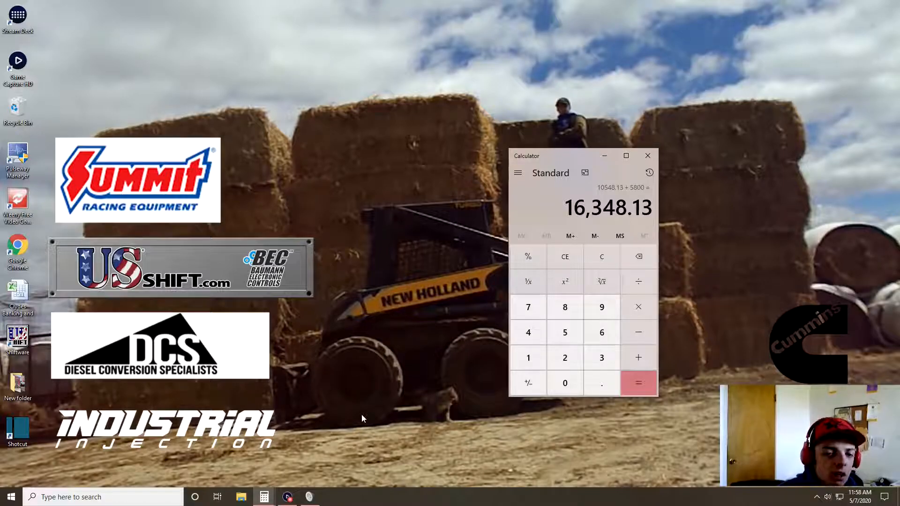
left_click(287, 497)
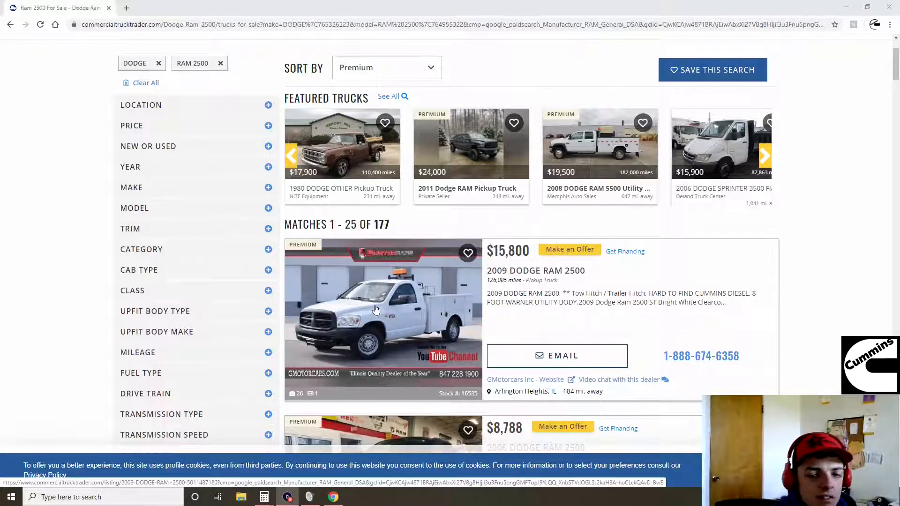
Browse the Commercial Truck Trader Dodge Ram 2500 listings priced $4,499 to $24,995.
scroll("down", 3)
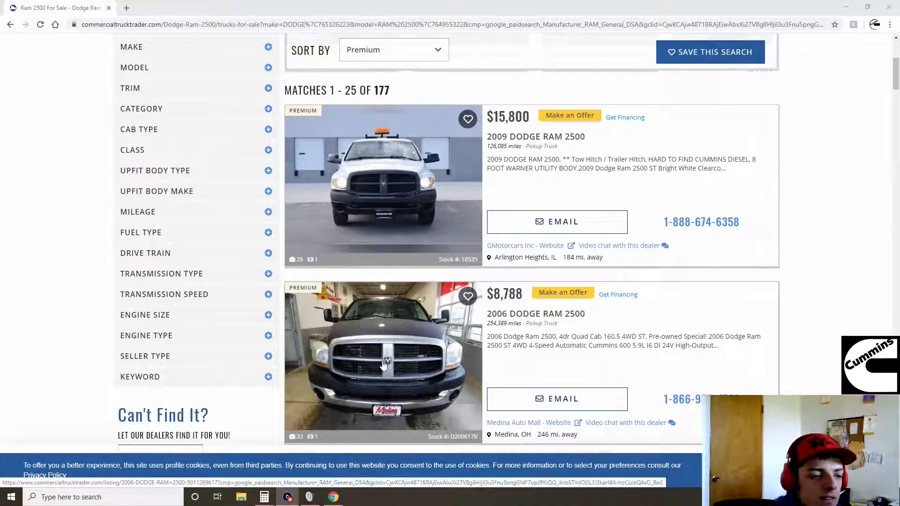
scroll("down", 3)
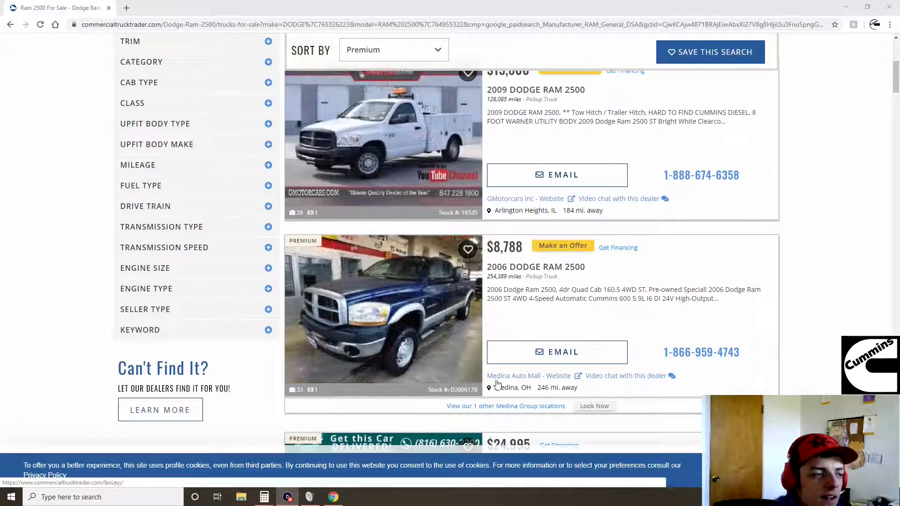
scroll("down", 3)
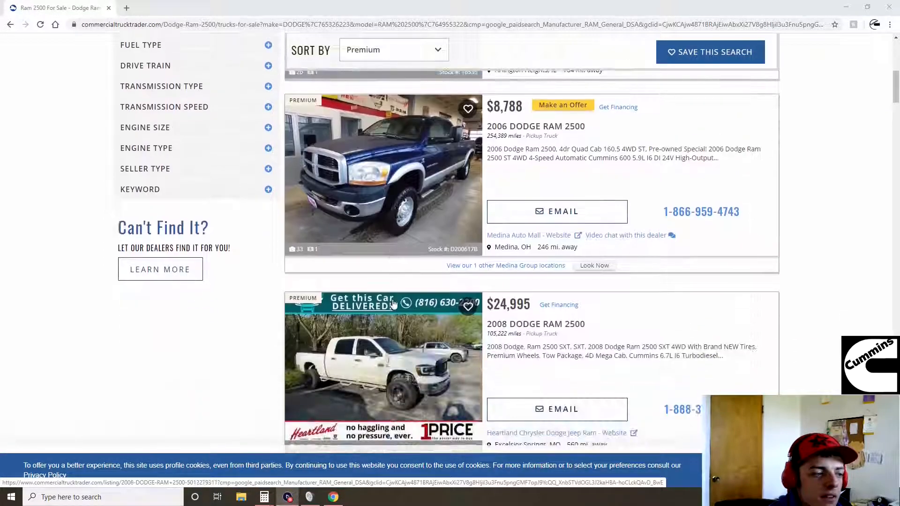
scroll("down", 3)
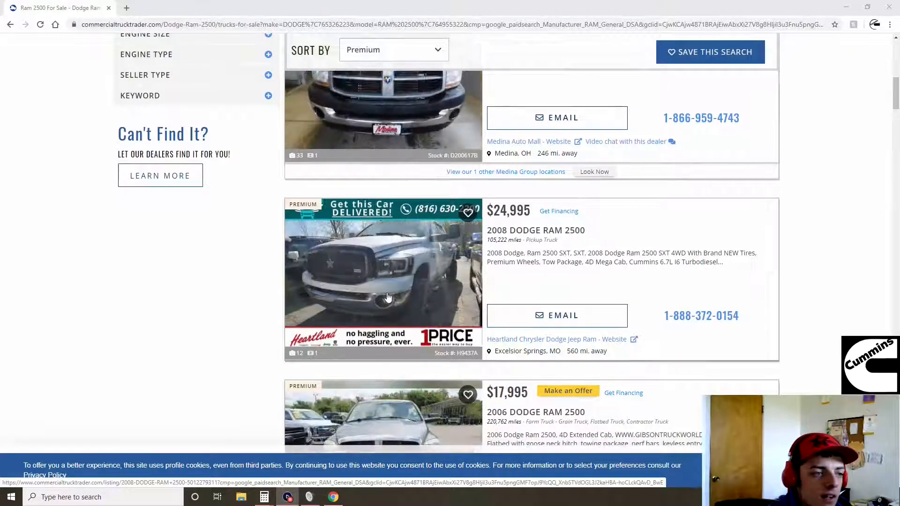
scroll("down", 3)
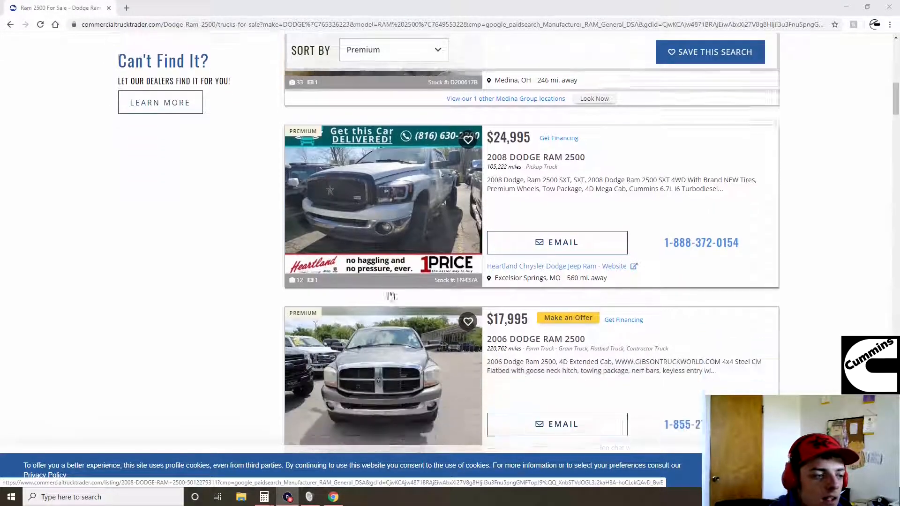
scroll("down", 3)
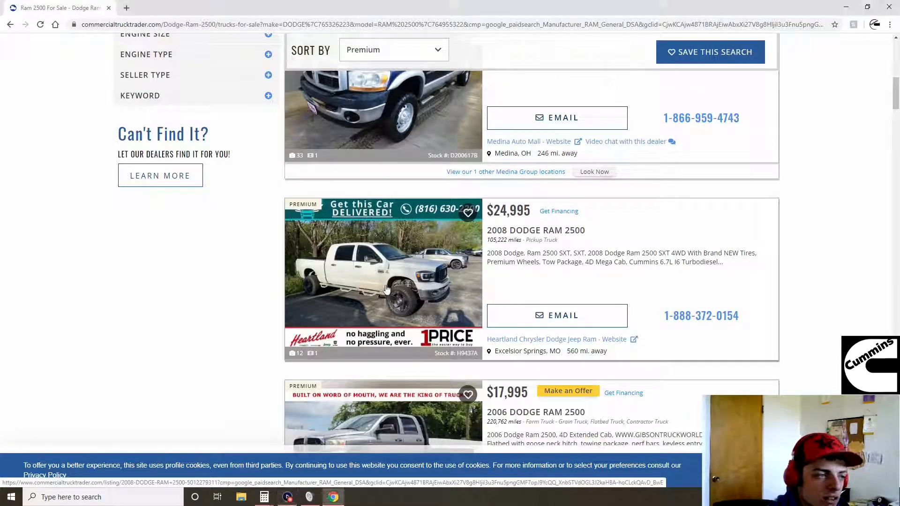
left_click(384, 275)
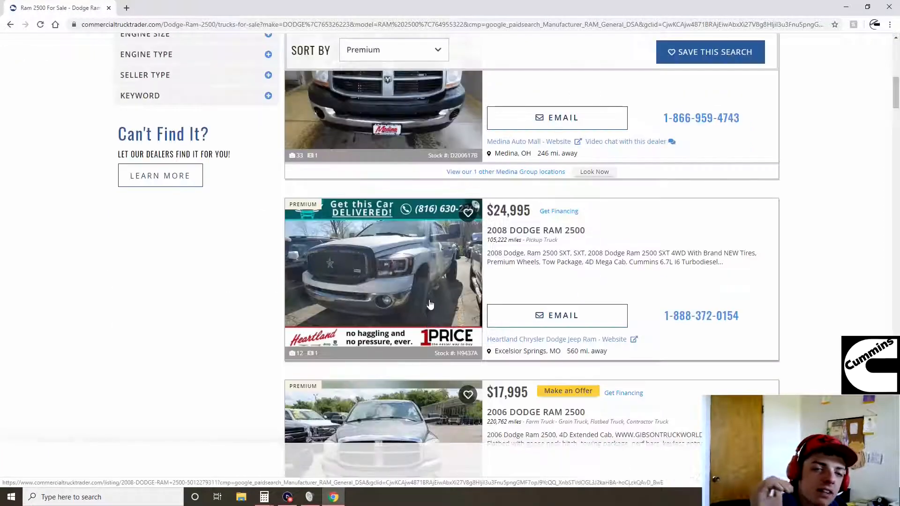
scroll("down", 3)
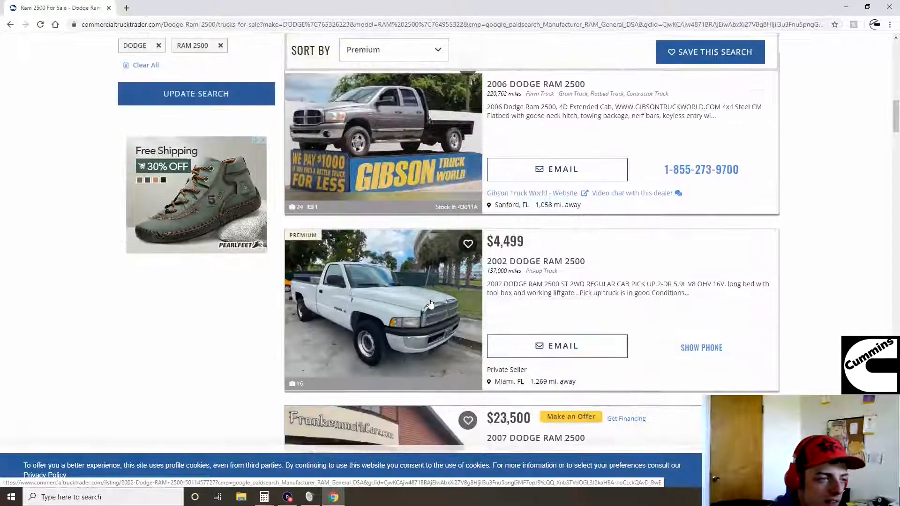
scroll("down", 3)
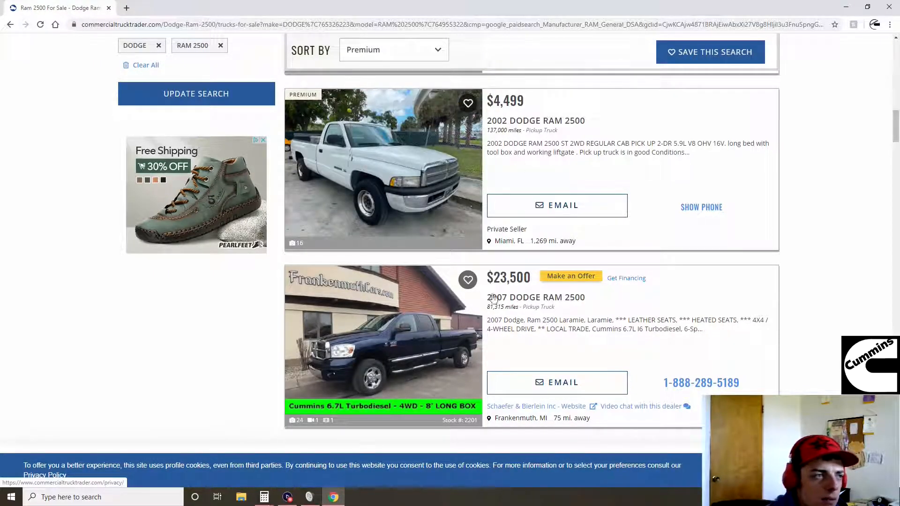
scroll("up", 3)
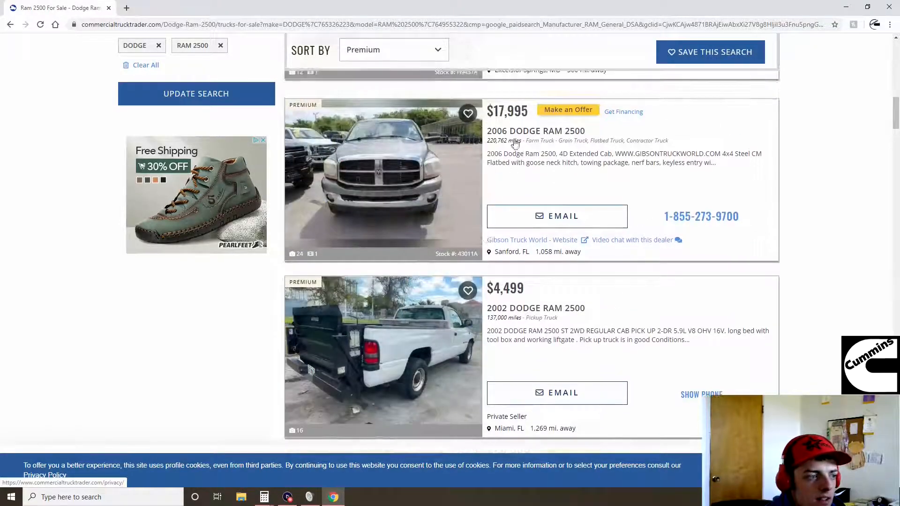
scroll("down", 3)
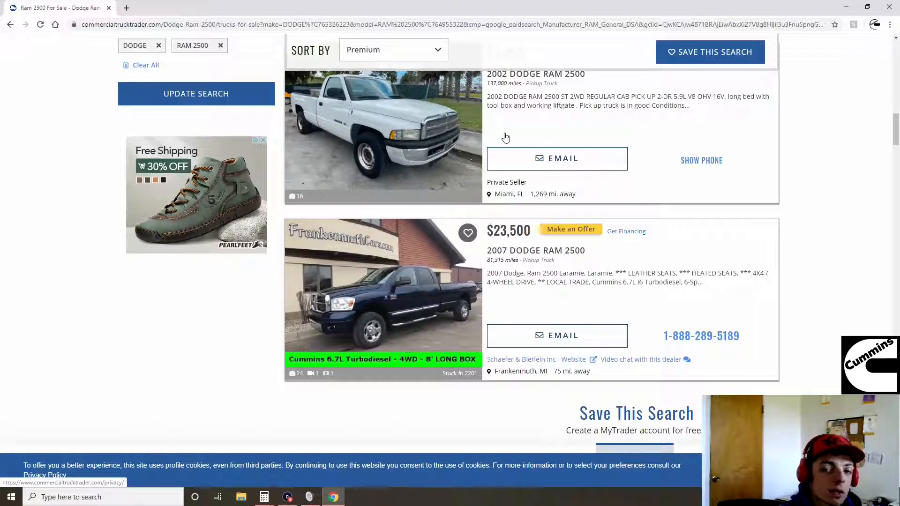
scroll("down", 3)
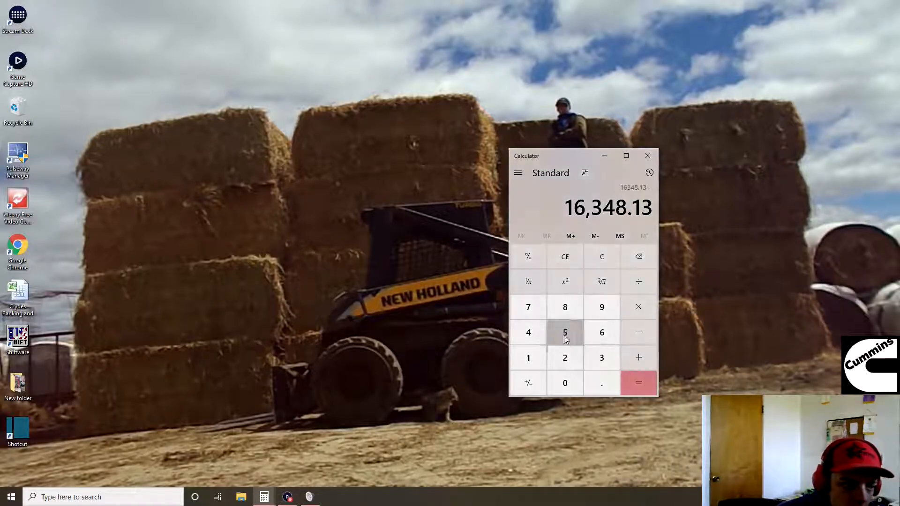
Subtract 5800, 1200 and 3400 from 16,348.13 to get 5,948.13, then close Calculator.
left_click(565, 333)
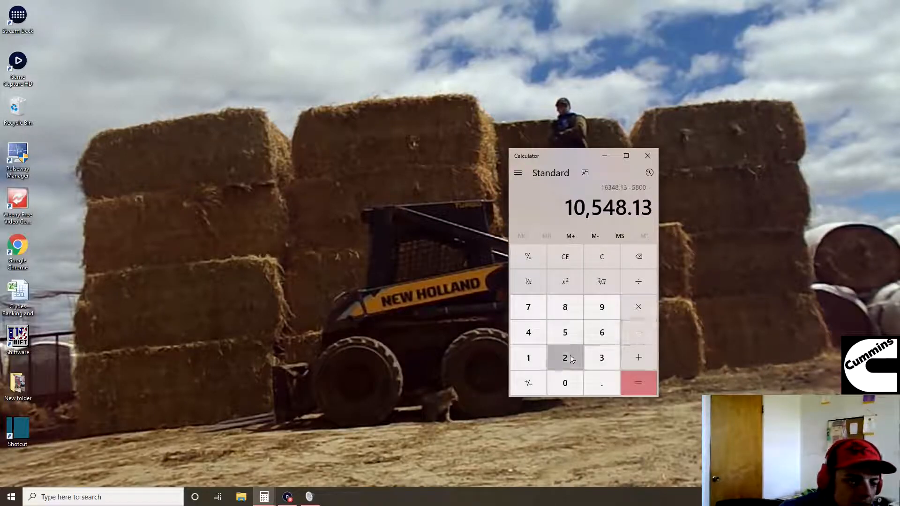
left_click(565, 358)
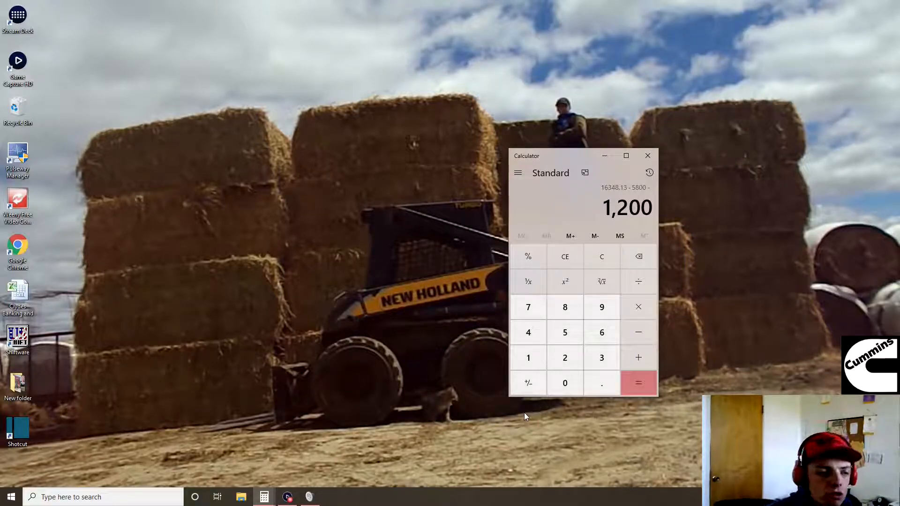
left_click(639, 383)
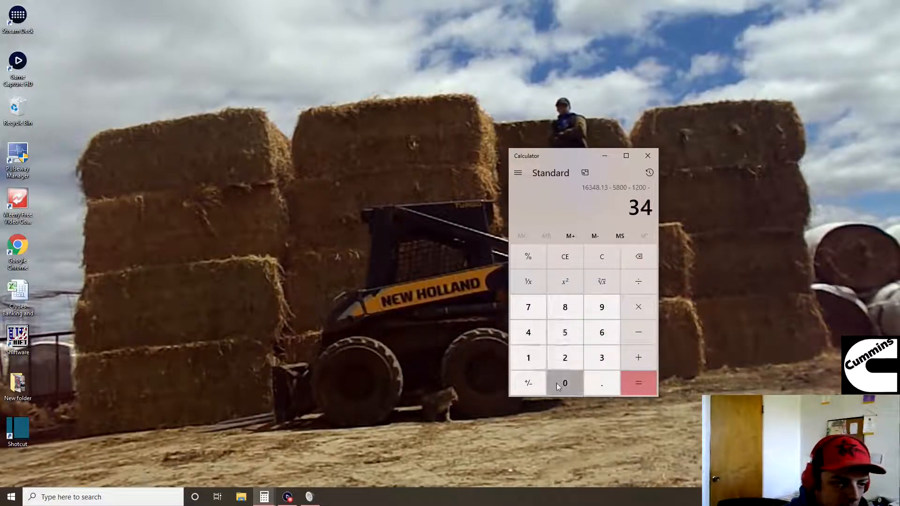
left_click(639, 383)
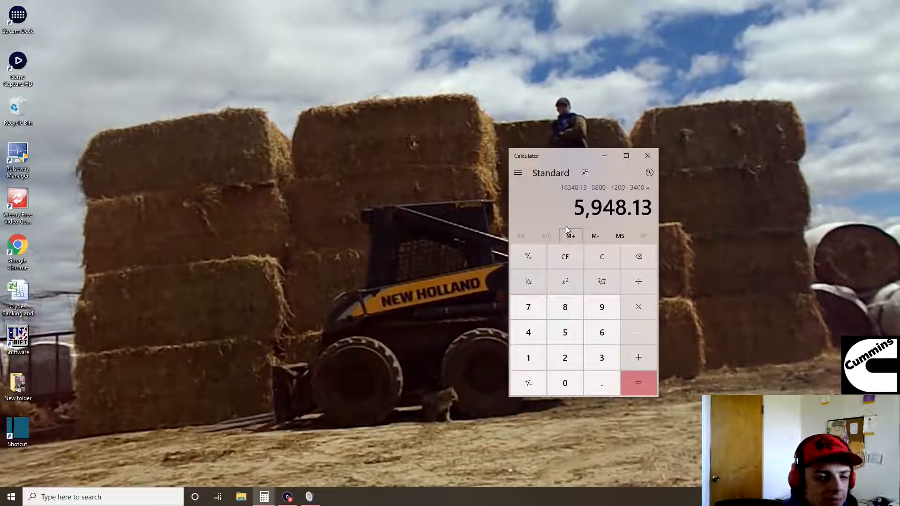
mouse_move(602, 333)
type("600")
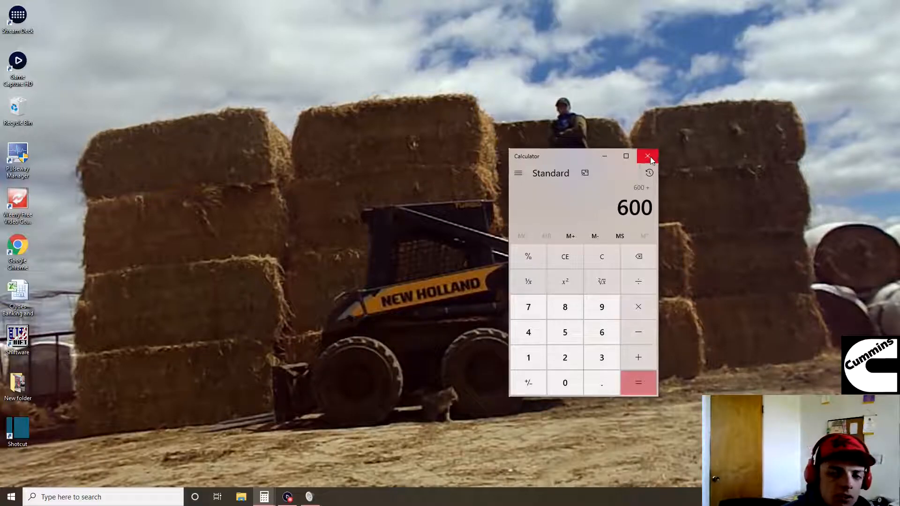
left_click(648, 156)
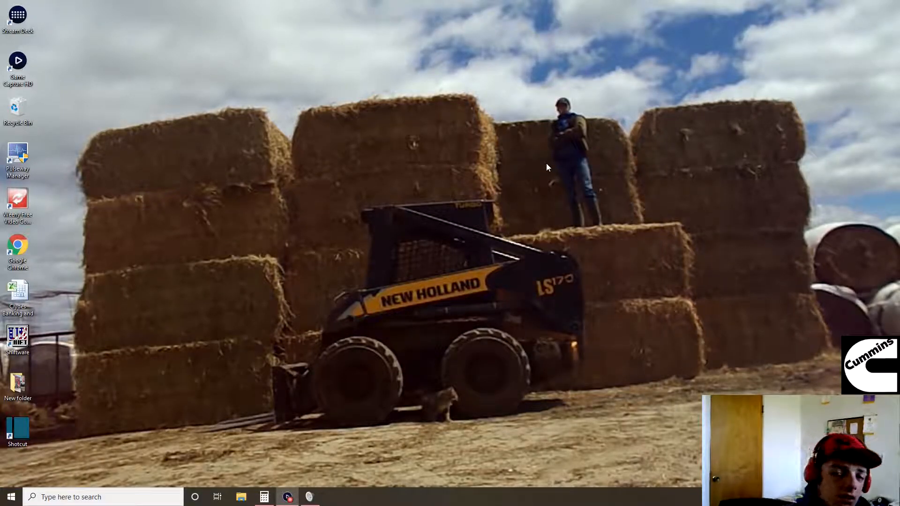